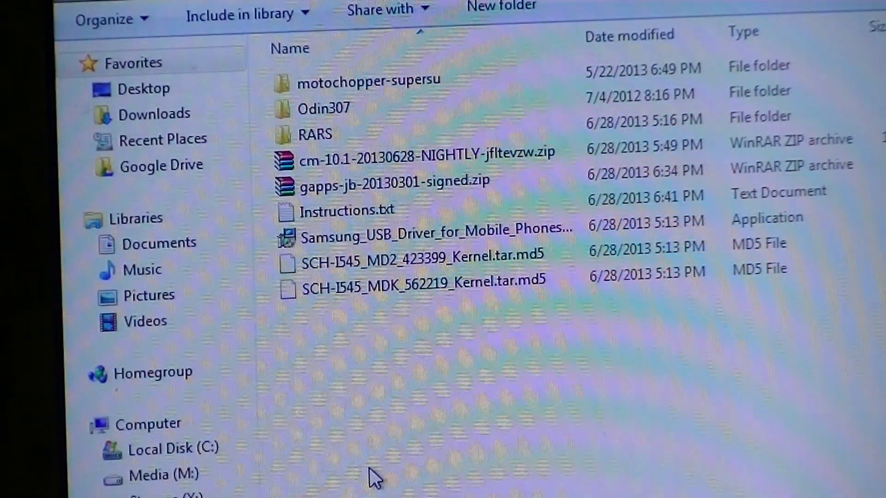
mouse_move(389, 245)
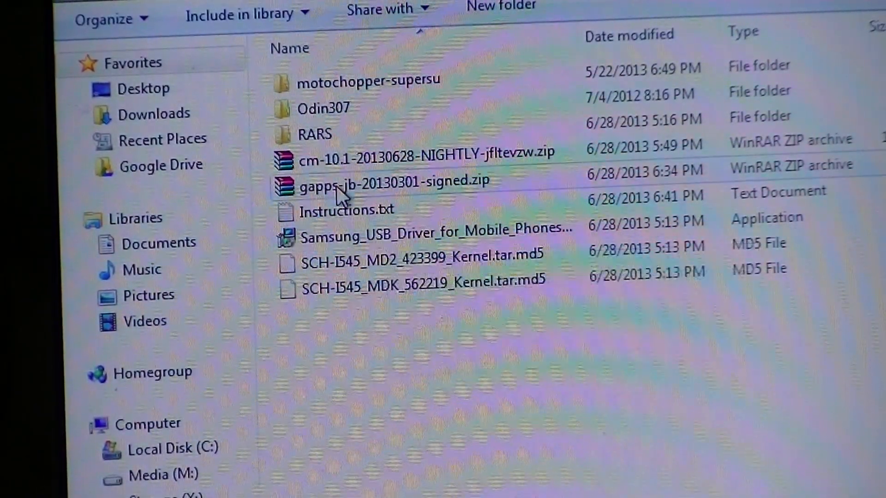
Enter the Odin307 folder to reveal the Odin3 v3.07 executable and its DLLs.
click(324, 108)
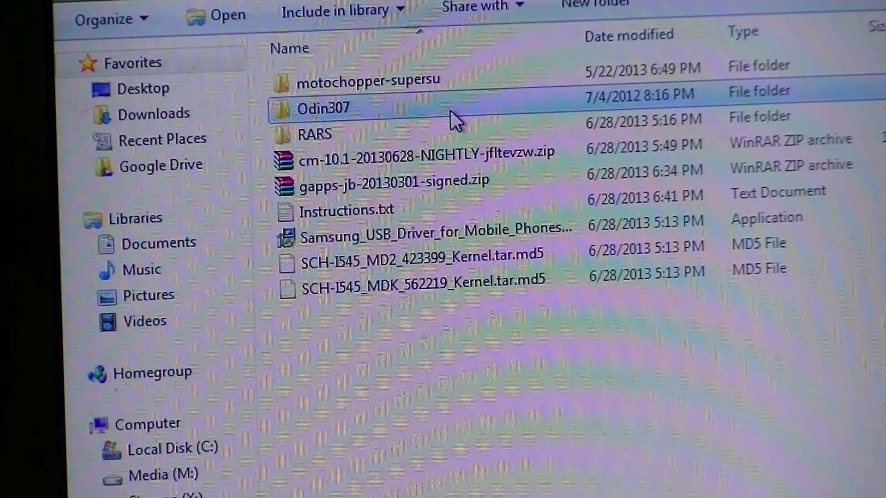
double_click(324, 108)
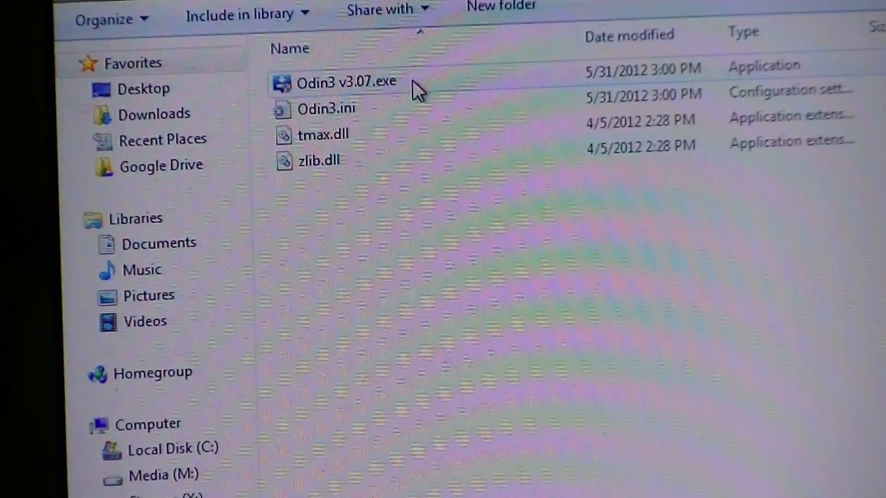
Start Odin3 v3.07 and load SCH-I545_MD2_423399_Kernel.tar.md5 into the PDA slot.
double_click(346, 82)
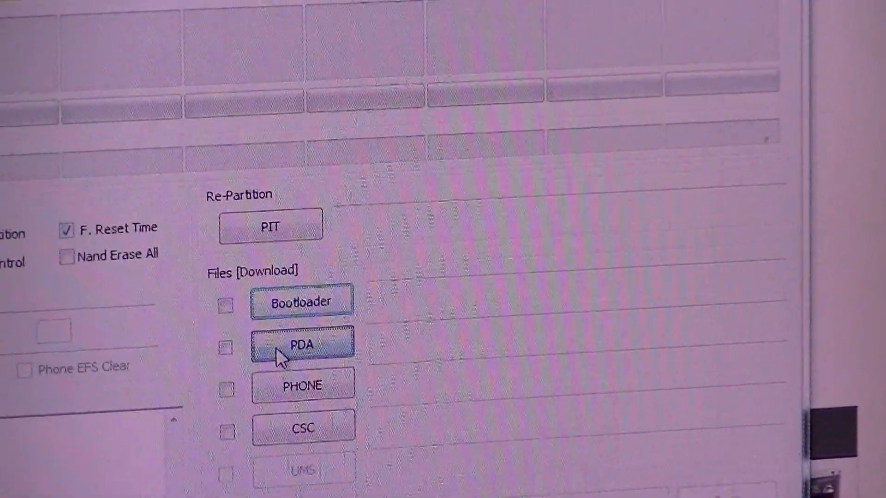
click(301, 344)
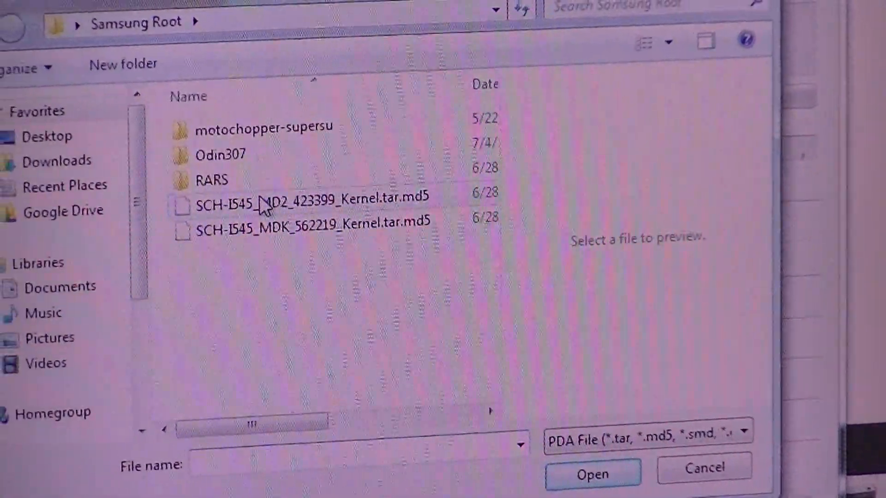
click(311, 205)
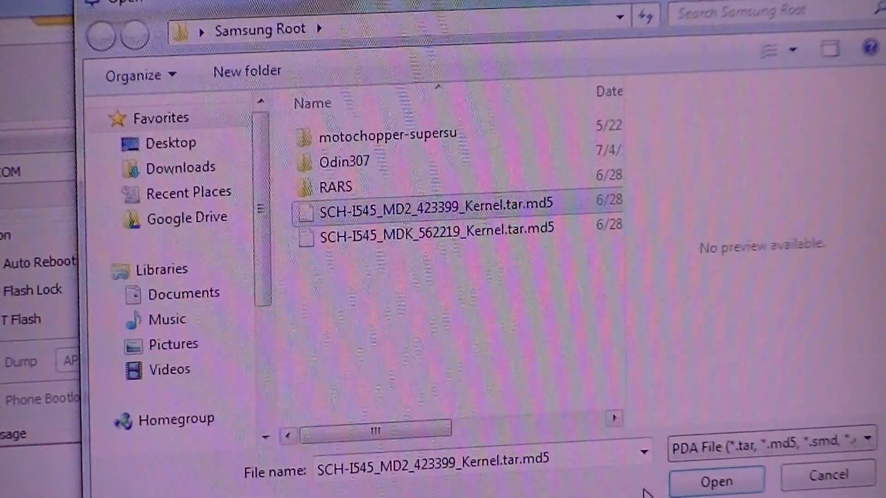
click(714, 480)
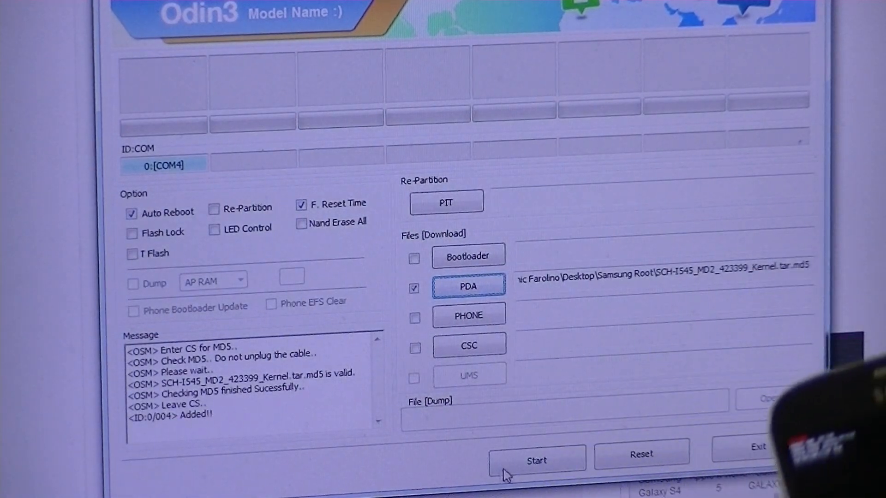
Start the flash so Odin3 writes boot.img to the phone on COM4.
click(535, 461)
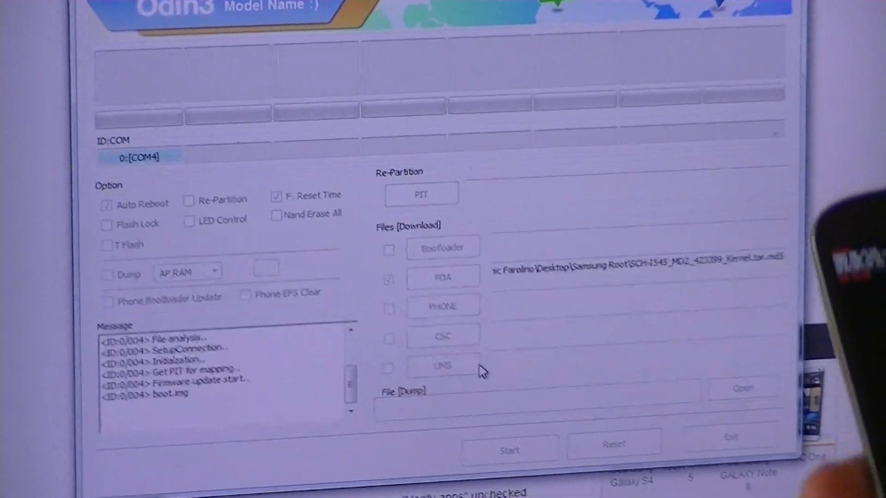